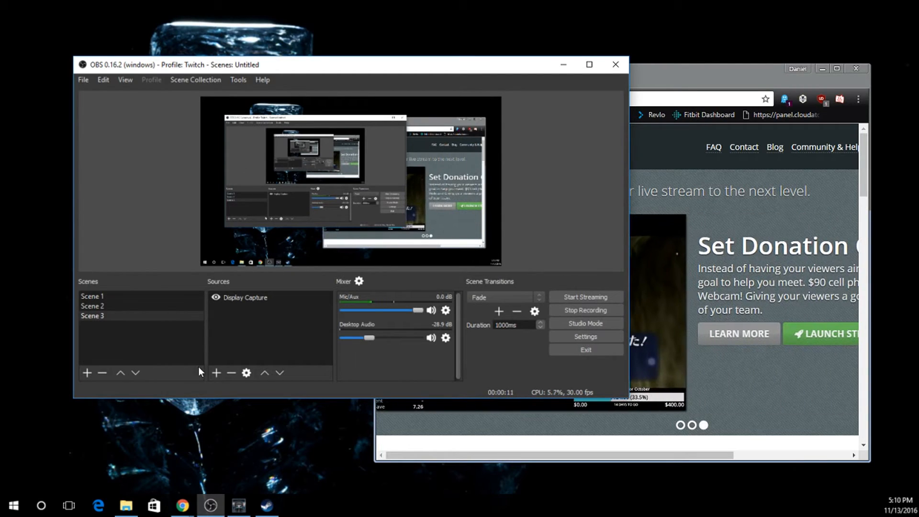
# Create a new BrowserSource in Scene 3 with the default name.
pyautogui.click(217, 372)
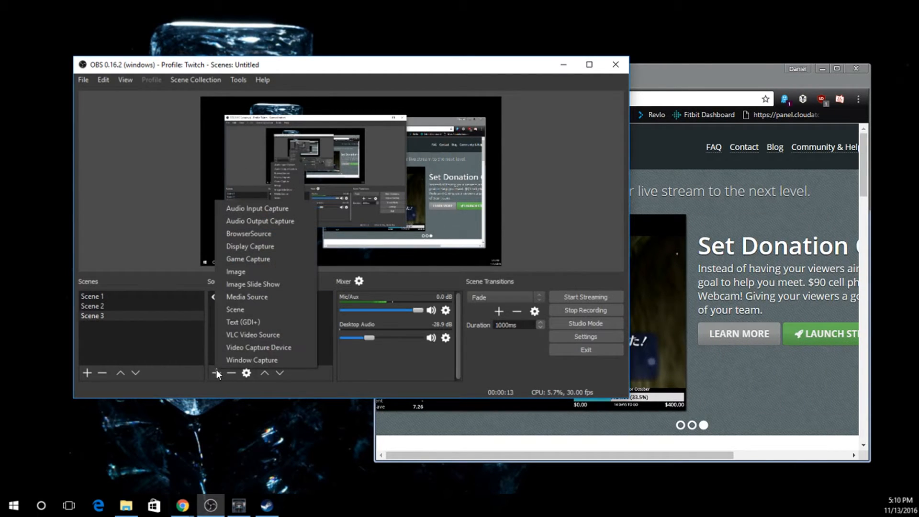
pyautogui.moveTo(248, 234)
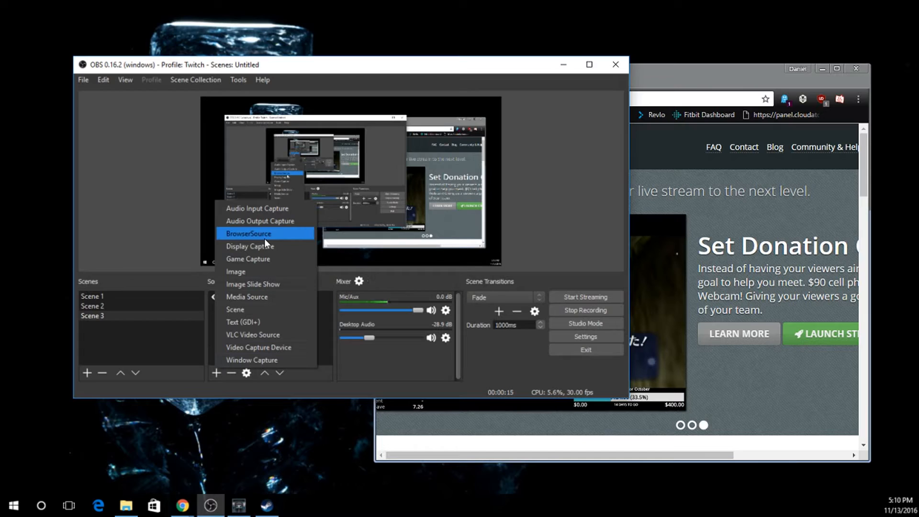
pyautogui.click(248, 234)
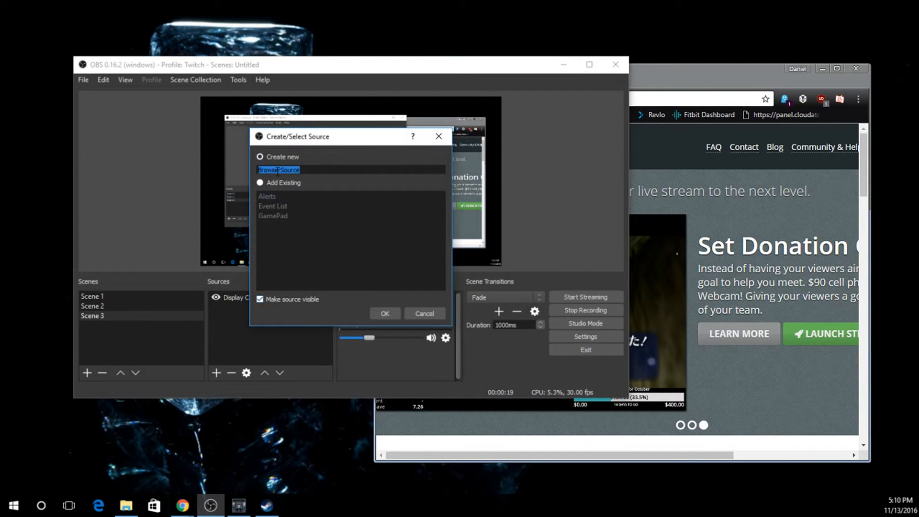
pyautogui.click(385, 313)
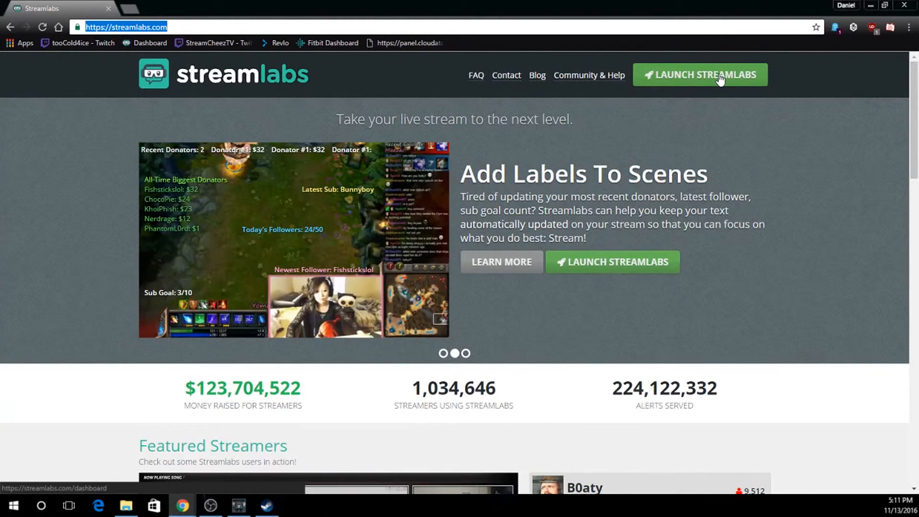
# Launch the Streamlabs dashboard and glance through Recent Events.
pyautogui.click(711, 78)
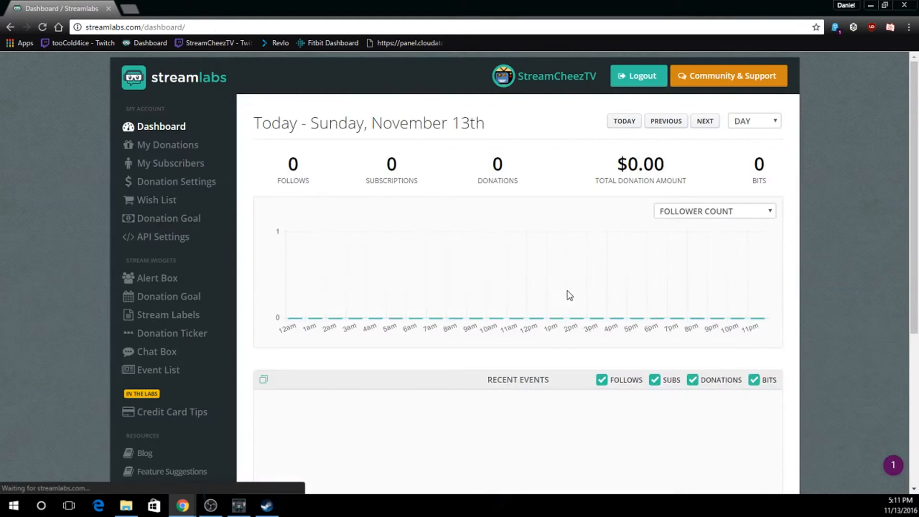
pyautogui.scroll(-3)
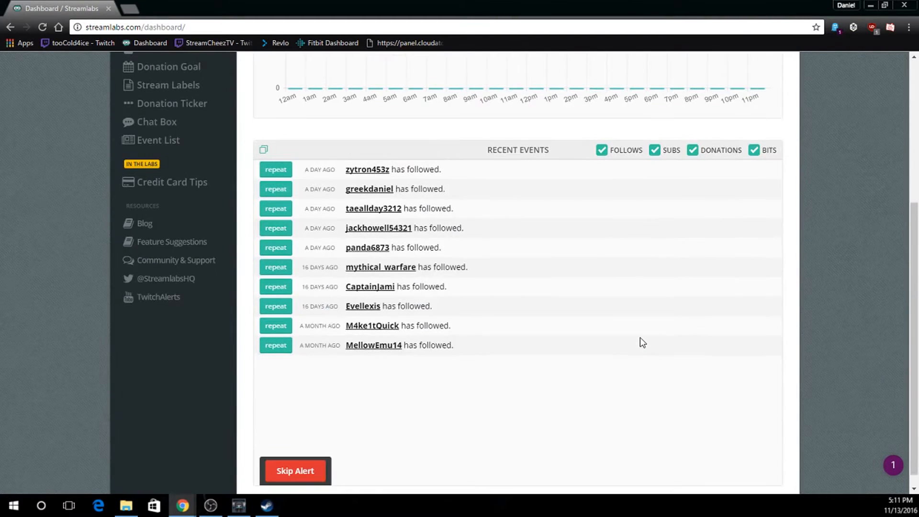
pyautogui.scroll(3)
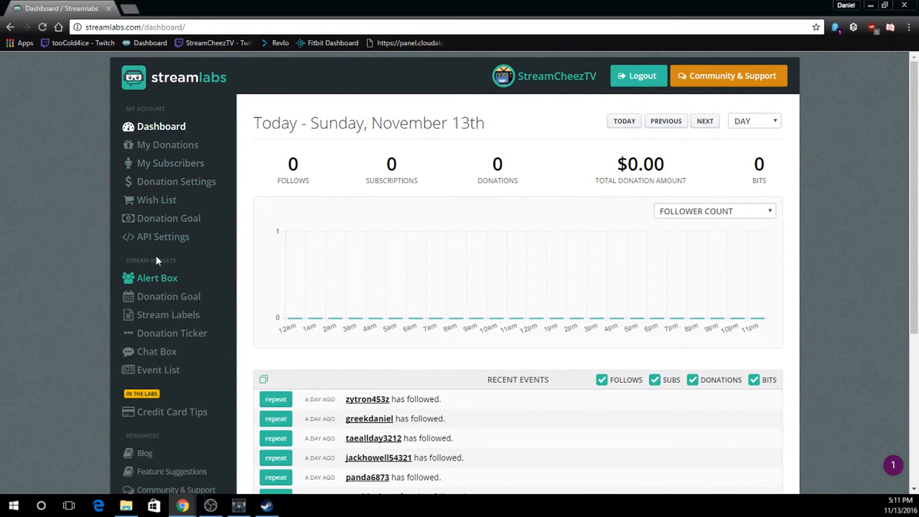
pyautogui.click(157, 278)
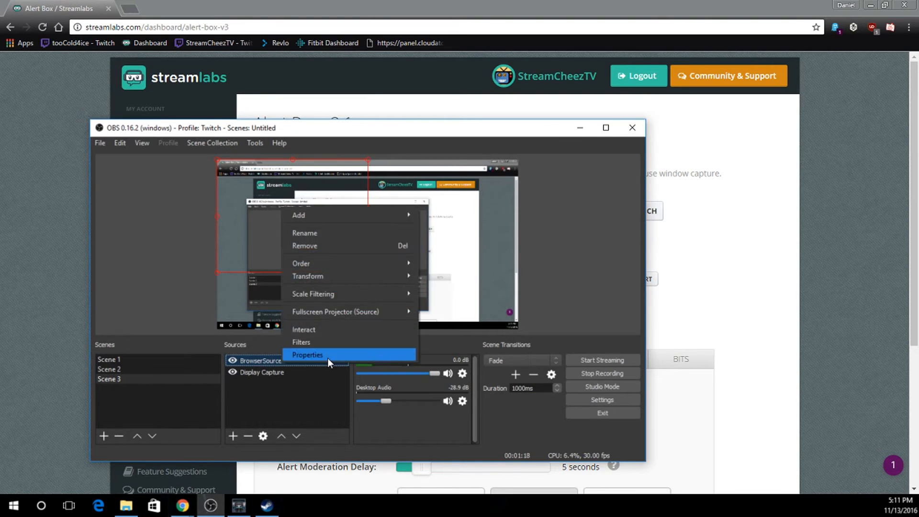
pyautogui.click(307, 354)
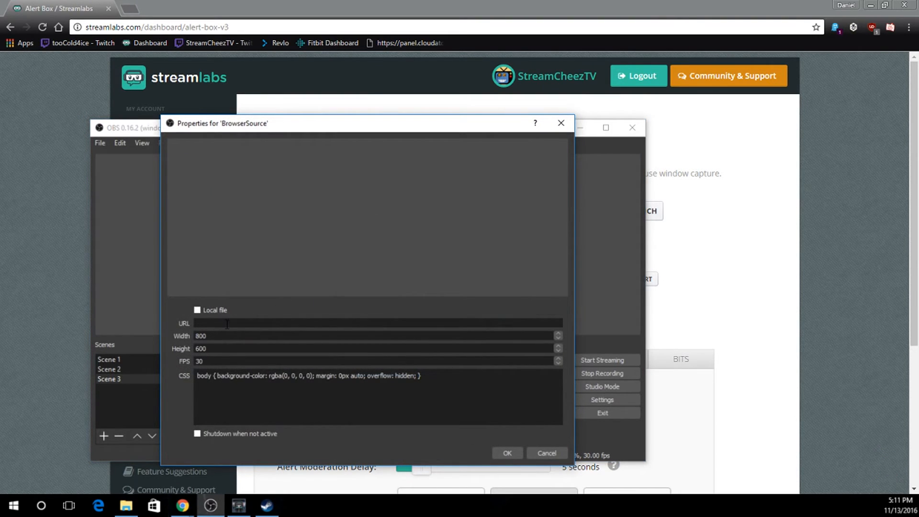
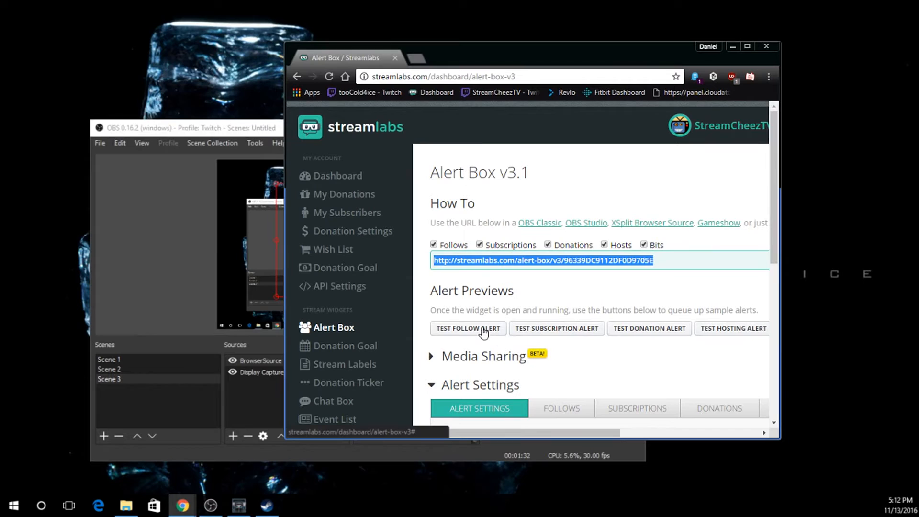
# Play a test follow alert in the OBS preview, then maximize the browser window.
pyautogui.click(469, 329)
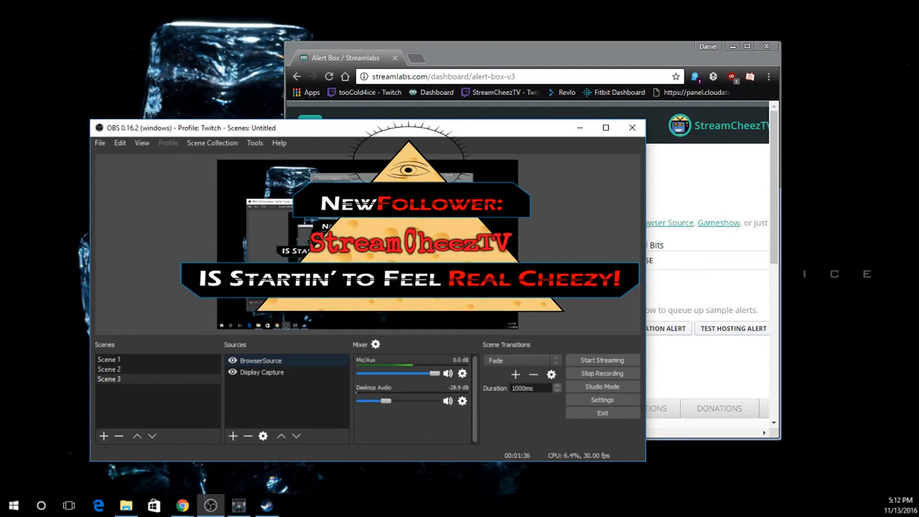
pyautogui.moveTo(442, 328)
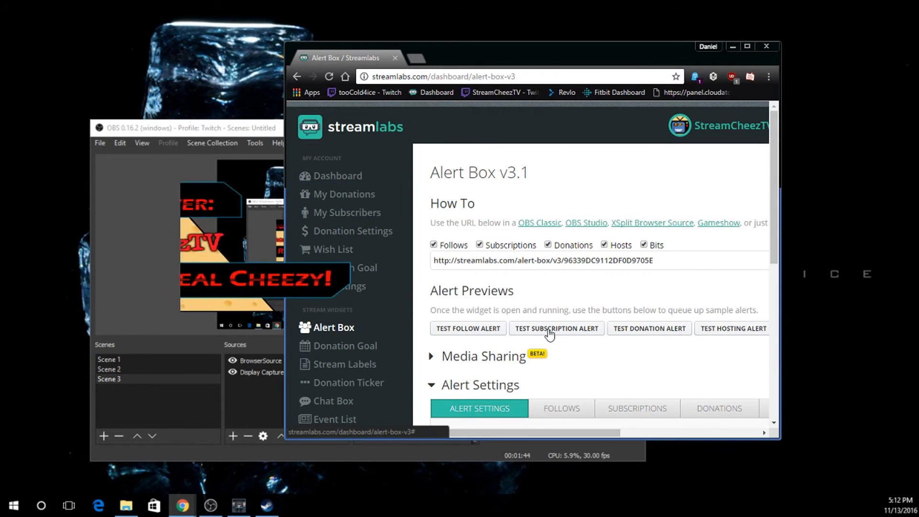
pyautogui.click(748, 46)
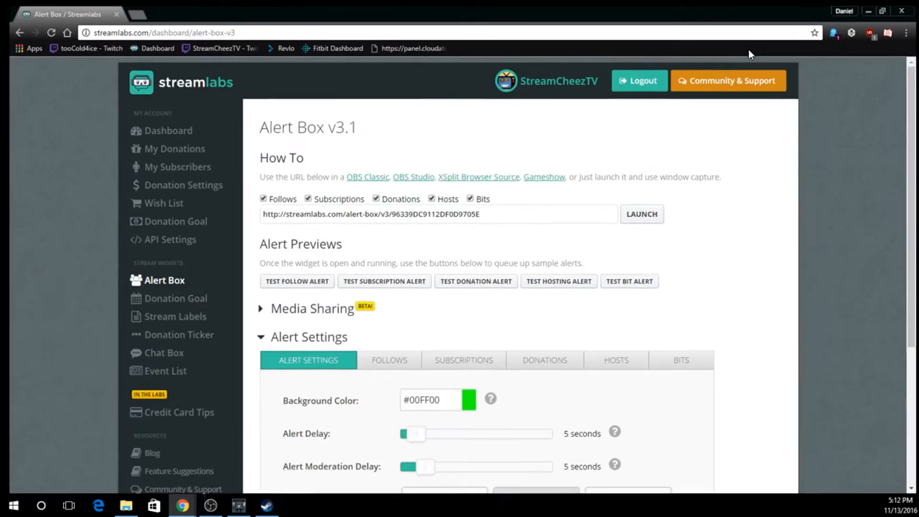
# Browse the Follows, Donations, Hosts and Bits alert setting tabs.
pyautogui.scroll(-3)
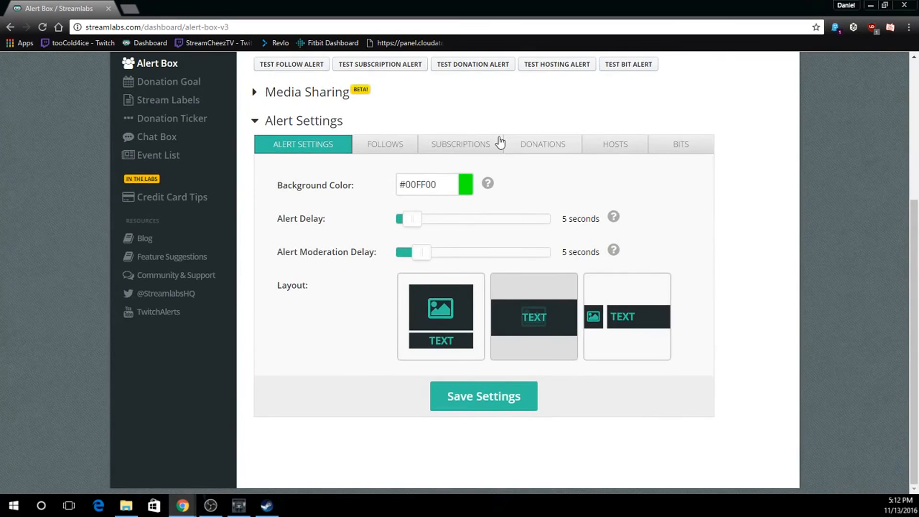
pyautogui.click(385, 144)
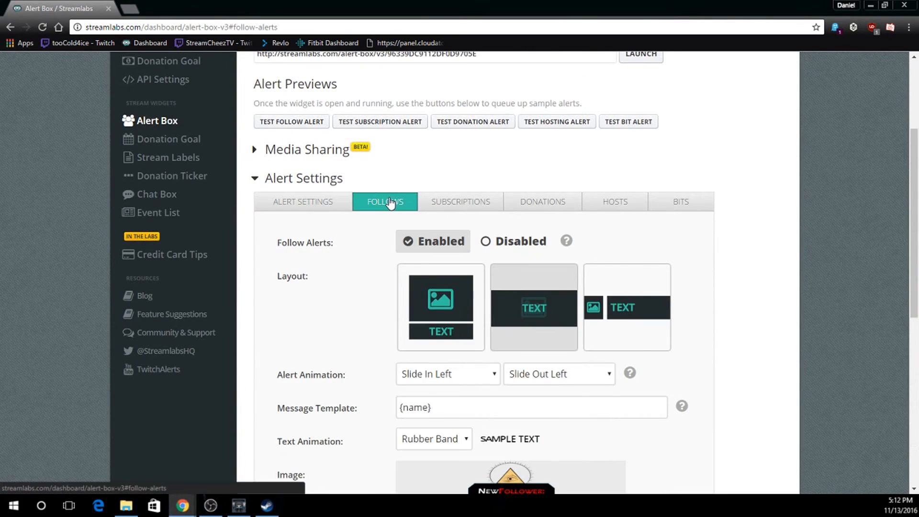
pyautogui.moveTo(465, 217)
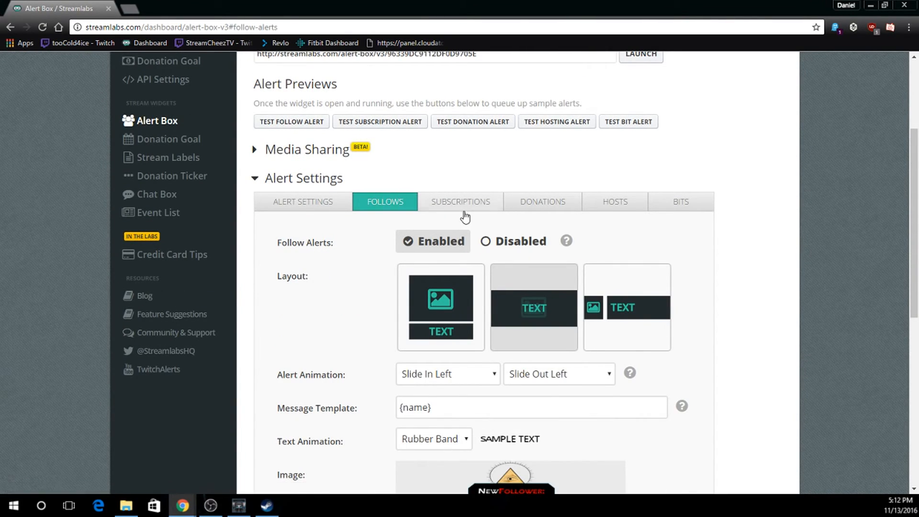
pyautogui.click(542, 201)
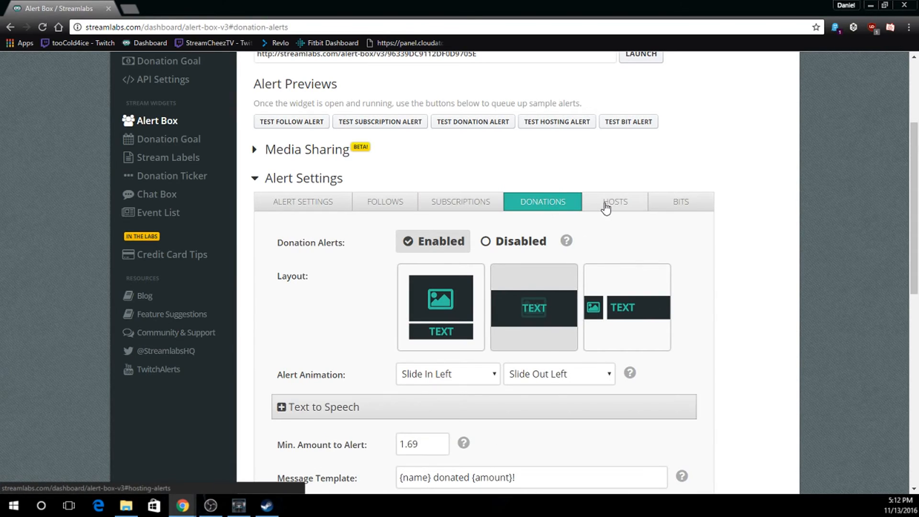
pyautogui.click(615, 201)
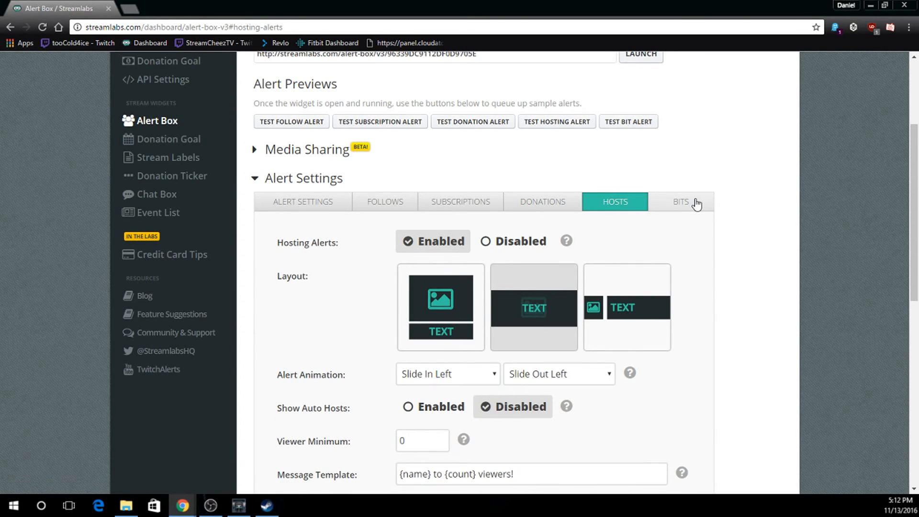
pyautogui.click(681, 201)
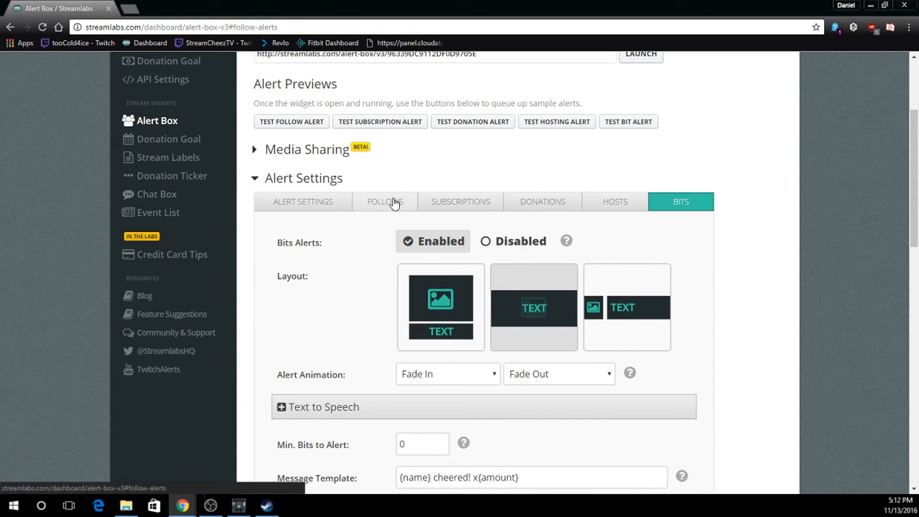
# Return to the Follows settings and scroll to its image and sound options.
pyautogui.click(385, 201)
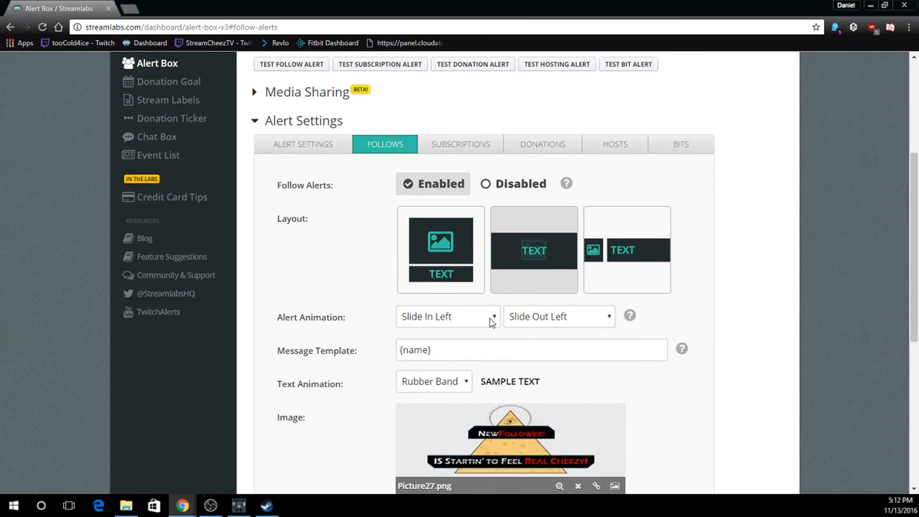
pyautogui.scroll(-3)
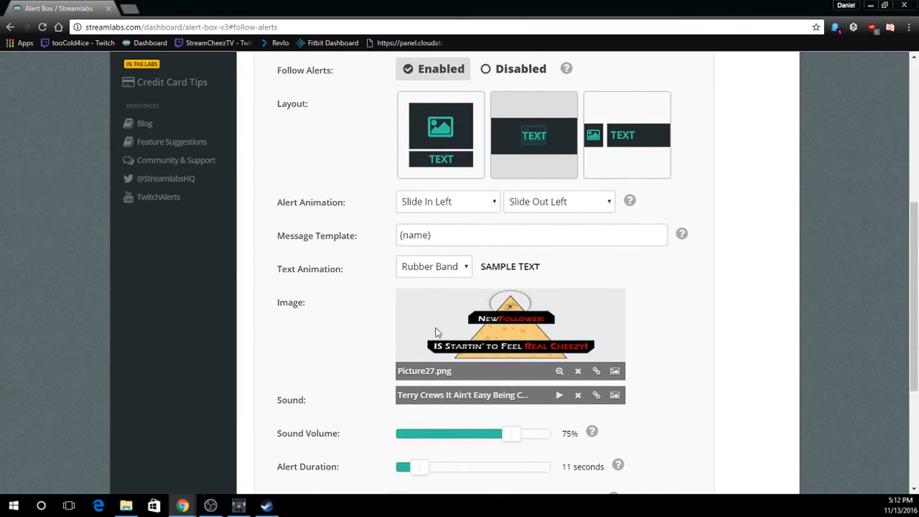
pyautogui.moveTo(385, 366)
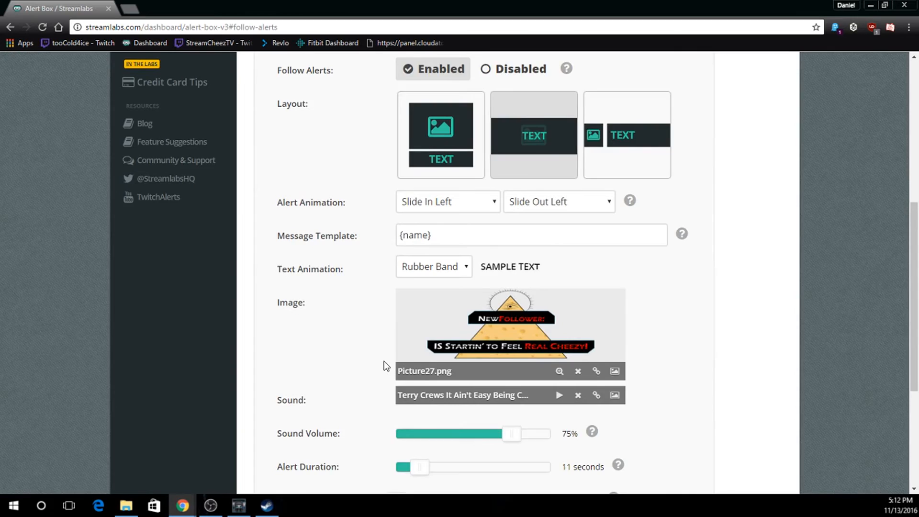
pyautogui.scroll(-3)
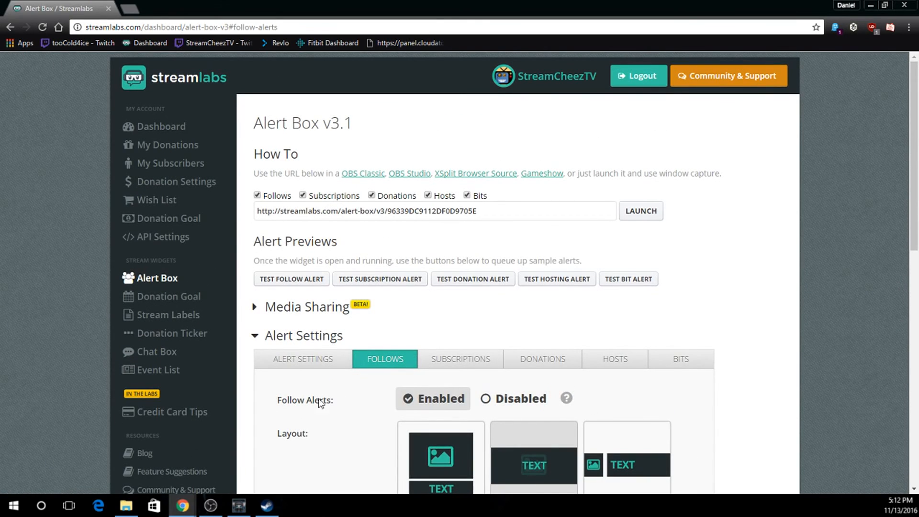
pyautogui.moveTo(316, 408)
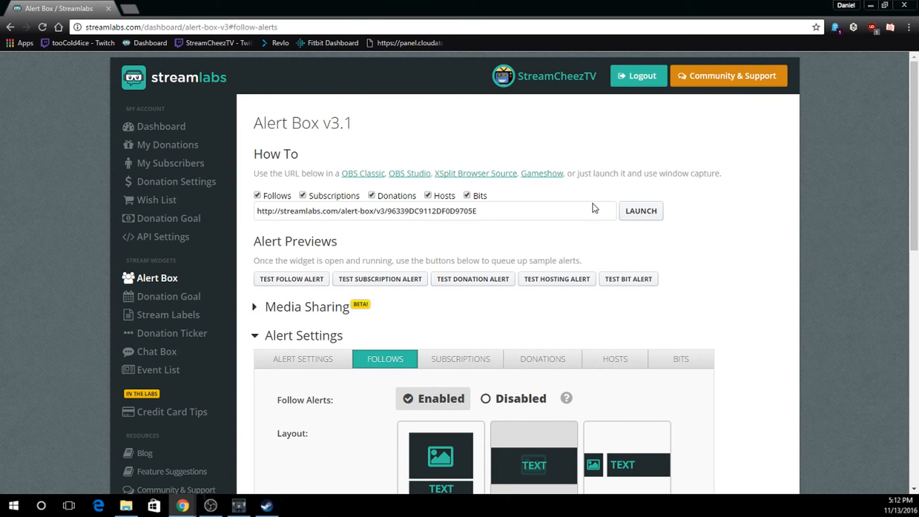
pyautogui.moveTo(613, 196)
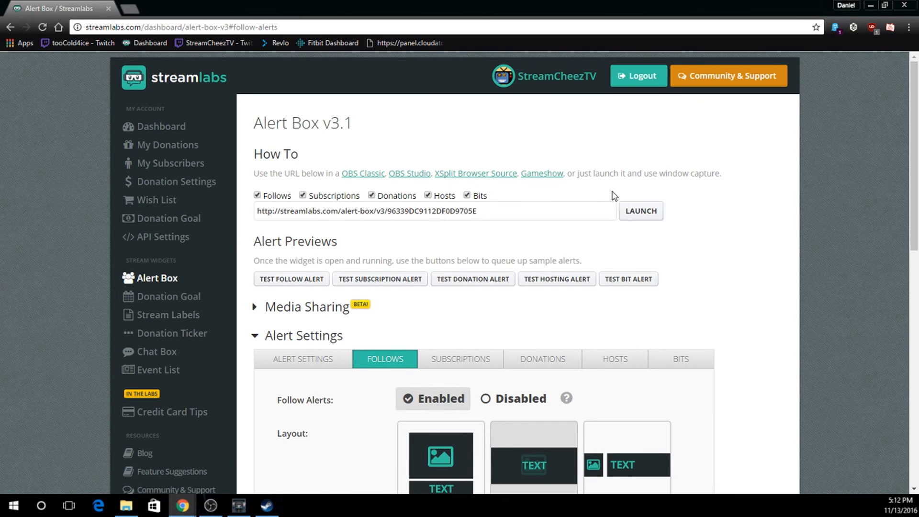